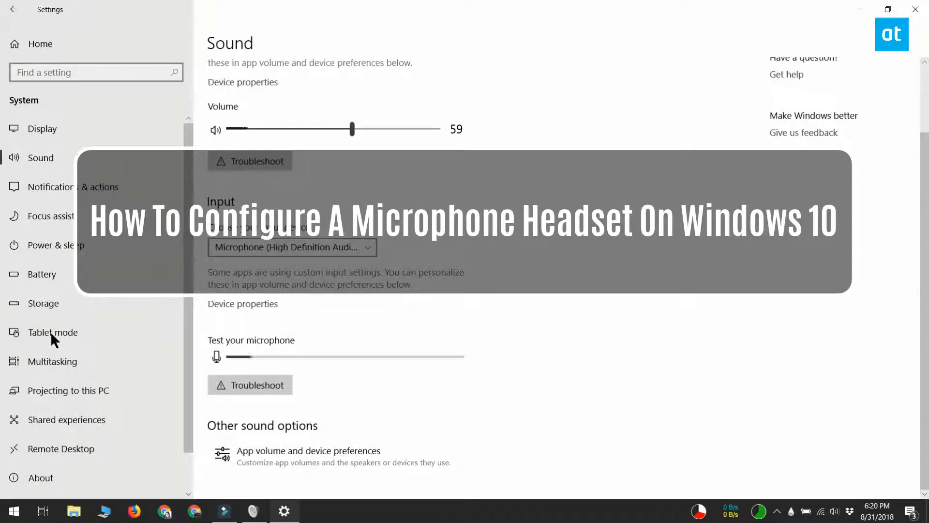
pyautogui.moveTo(431, 414)
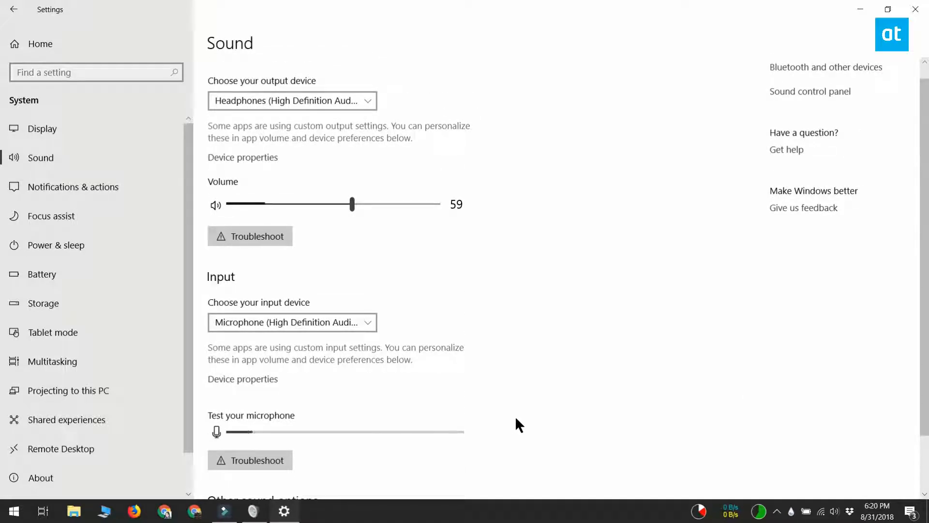
# Review the recording and playback device lists in the Sound control panel
pyautogui.scroll(-3)
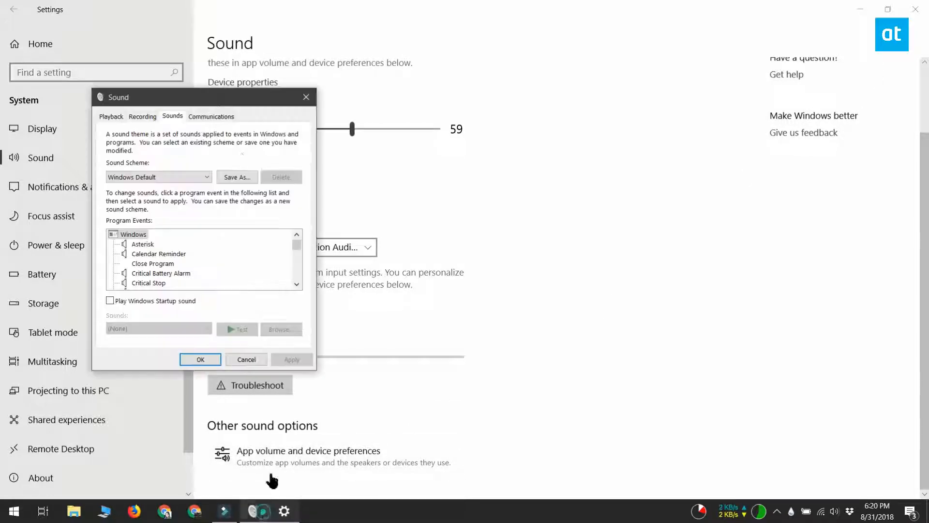
pyautogui.click(142, 116)
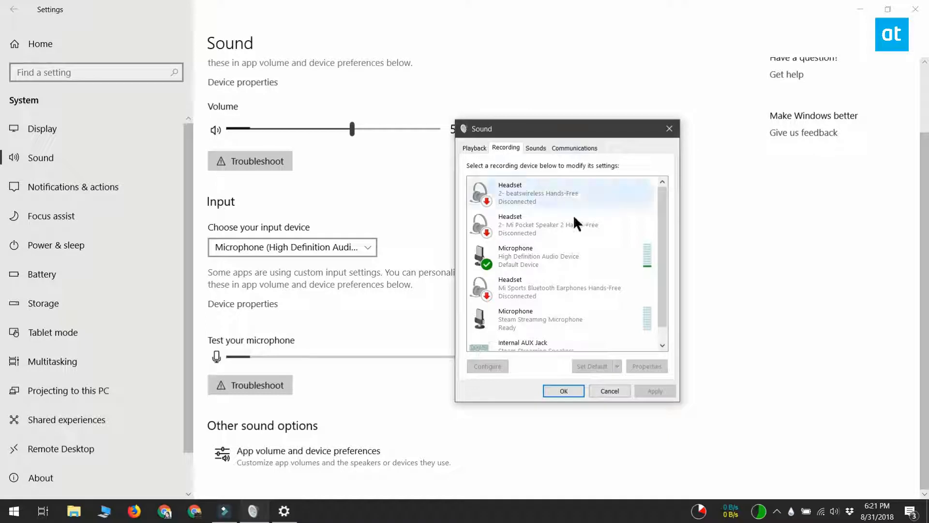
pyautogui.click(474, 147)
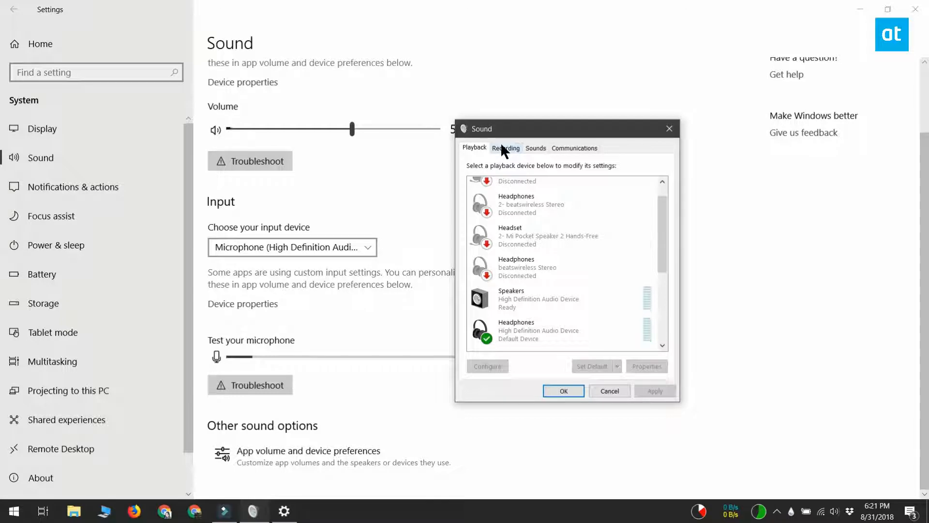
pyautogui.click(505, 147)
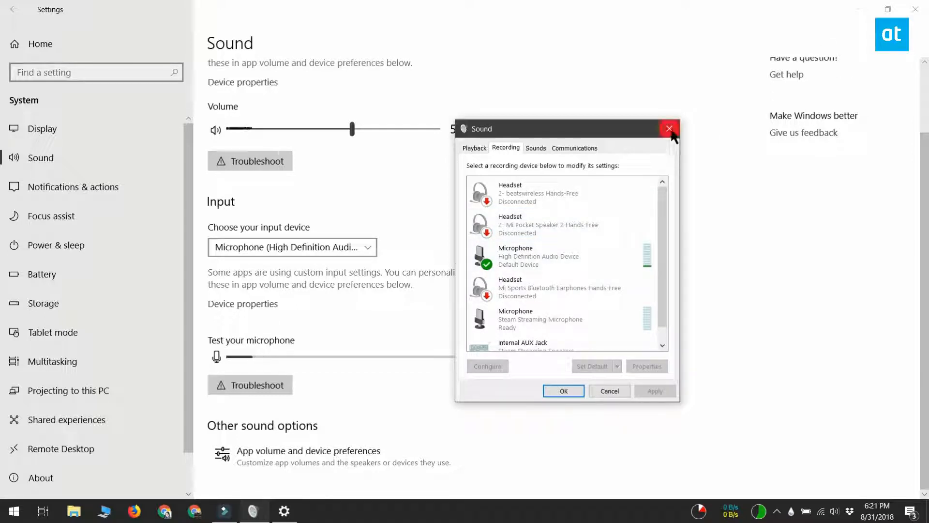
# Close the Sound control panel and the Settings window, leaving the bare desktop
pyautogui.click(669, 128)
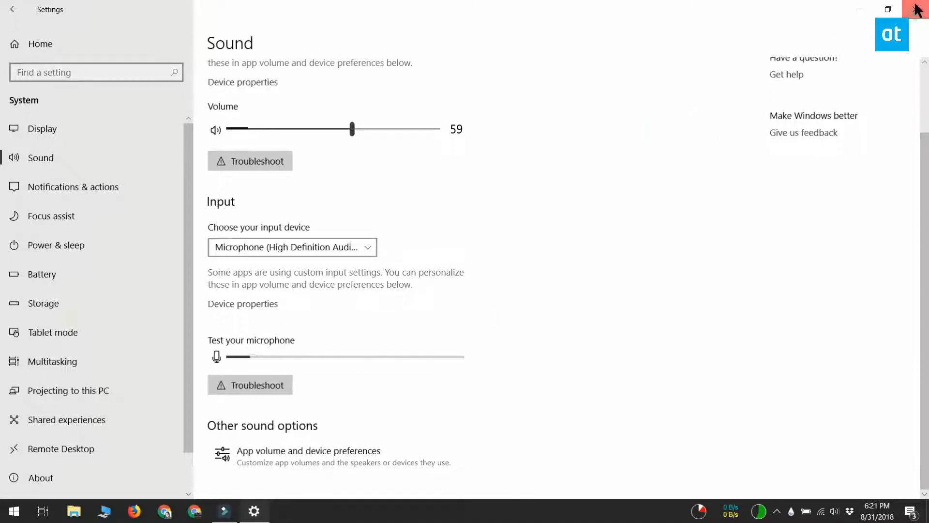
pyautogui.click(914, 9)
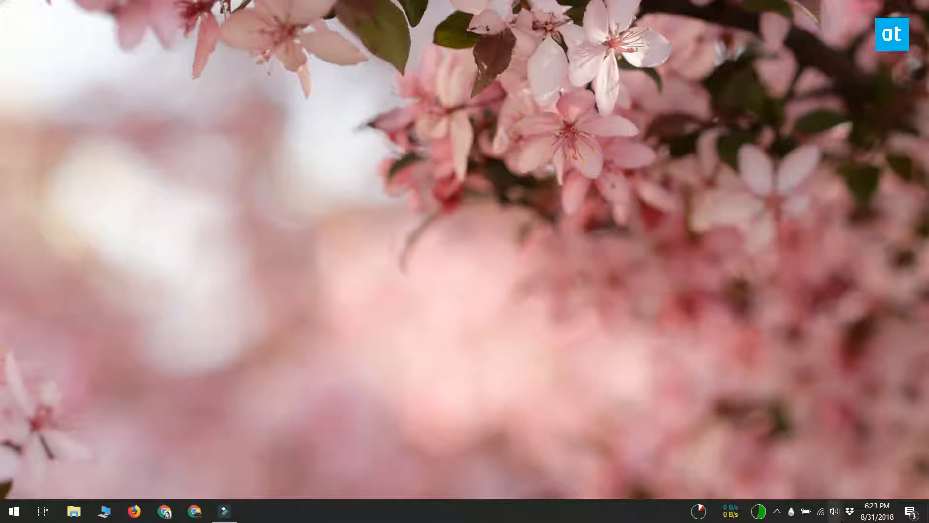
# Bring up the classic Sound dialog from the taskbar speaker icon's Sounds option
pyautogui.rightClick(835, 511)
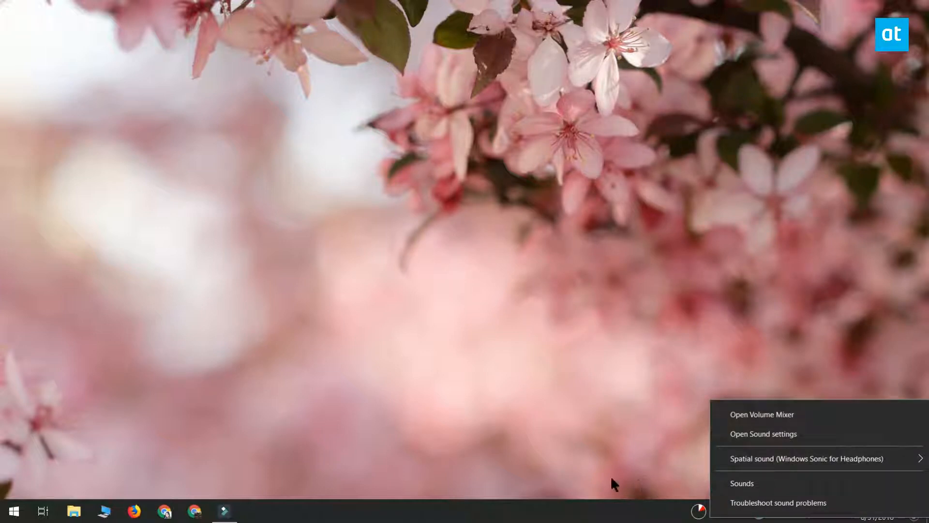
pyautogui.moveTo(526, 450)
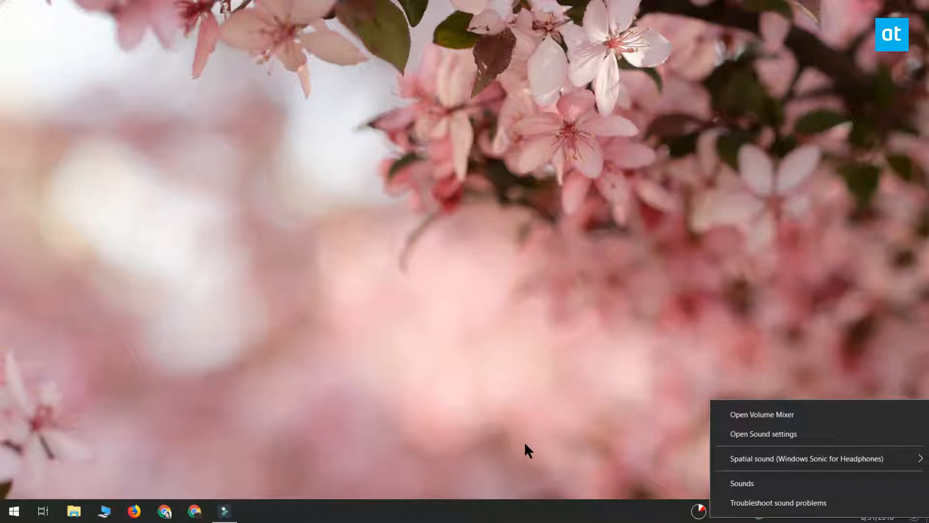
pyautogui.moveTo(782, 492)
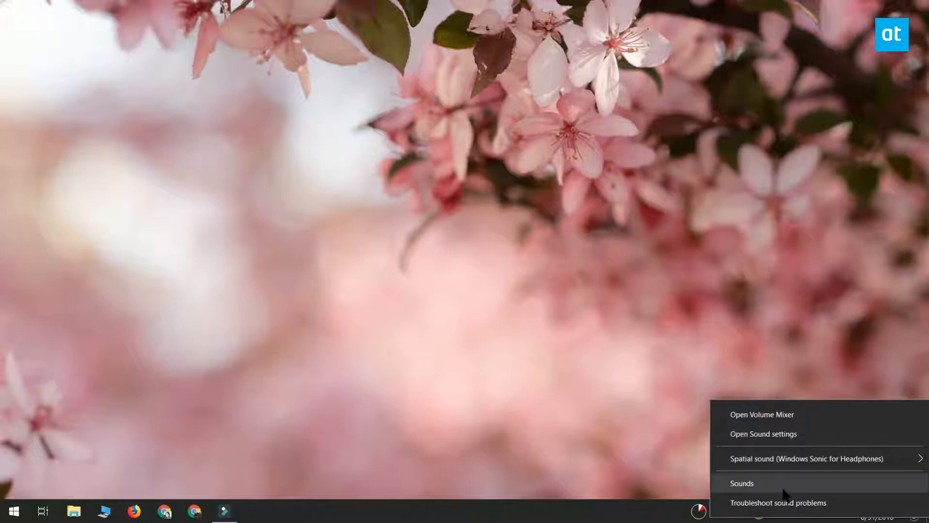
pyautogui.click(743, 483)
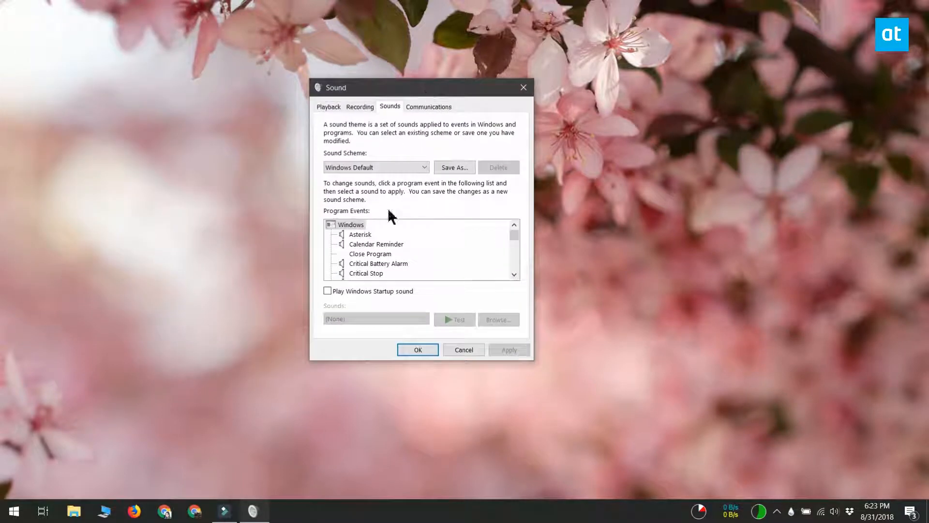
pyautogui.moveTo(56, 320)
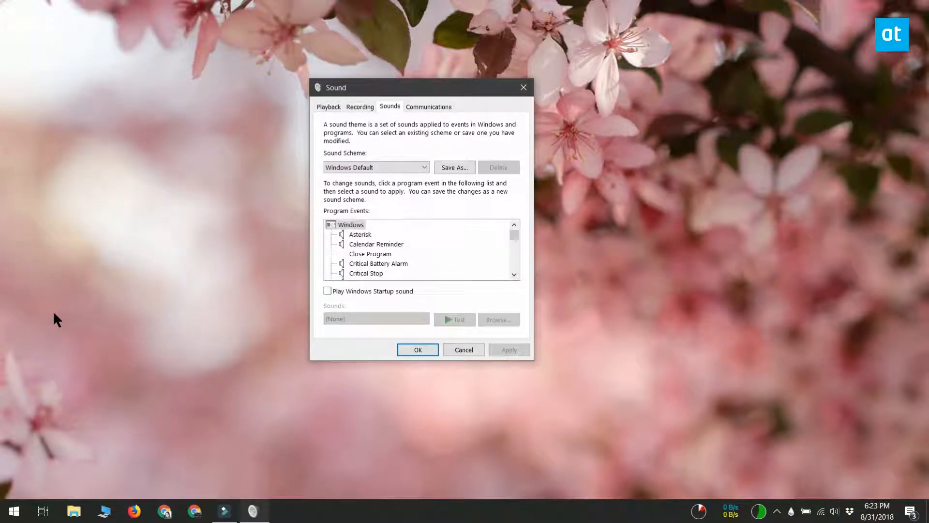
# Switch between Playback and Recording lists, ending on Recording with the HD Audio microphone as default
pyautogui.click(328, 106)
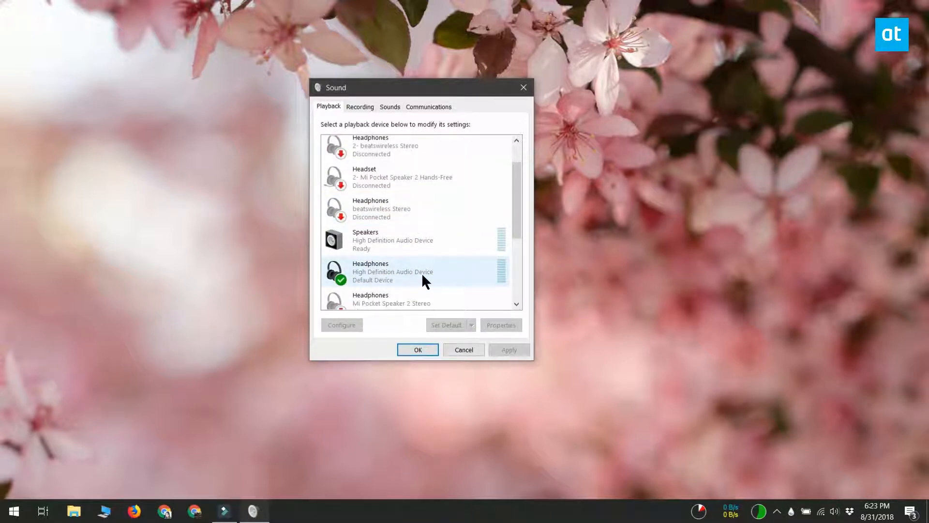
pyautogui.click(360, 106)
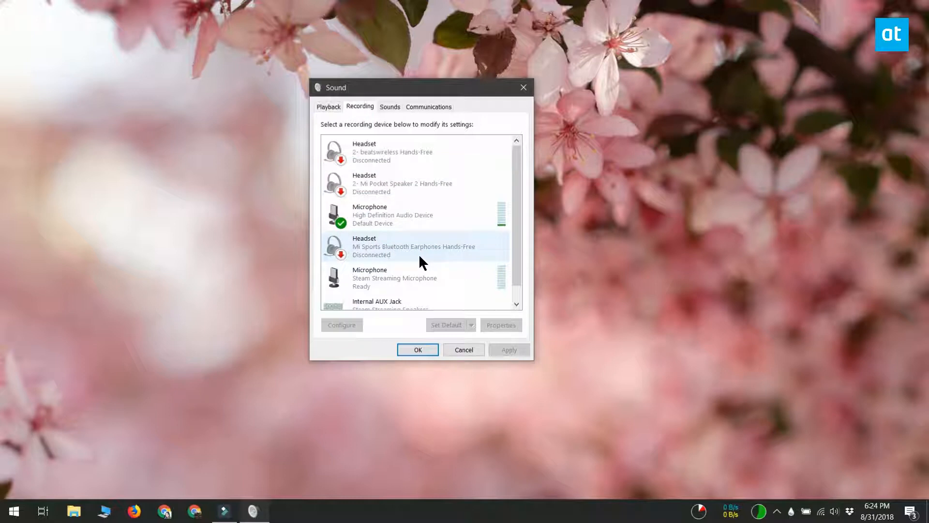
pyautogui.moveTo(413, 245)
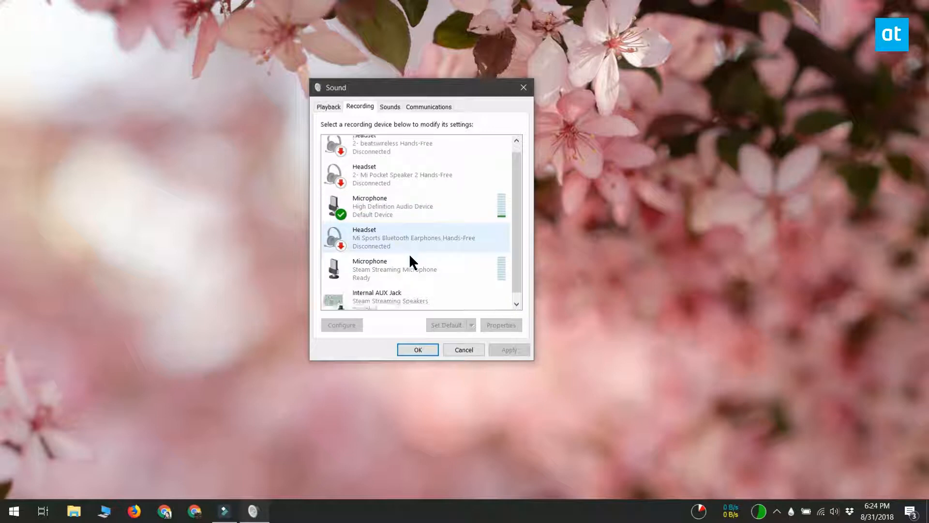
pyautogui.scroll(3)
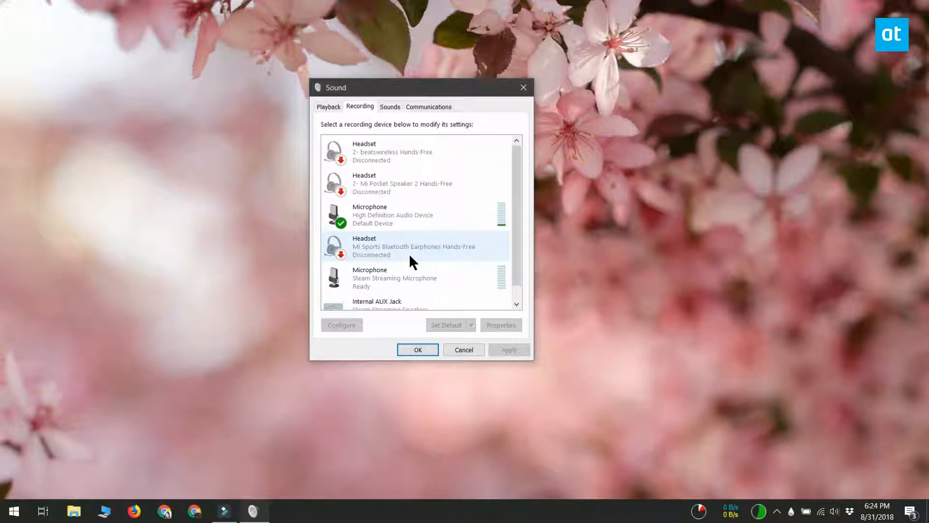
pyautogui.click(328, 106)
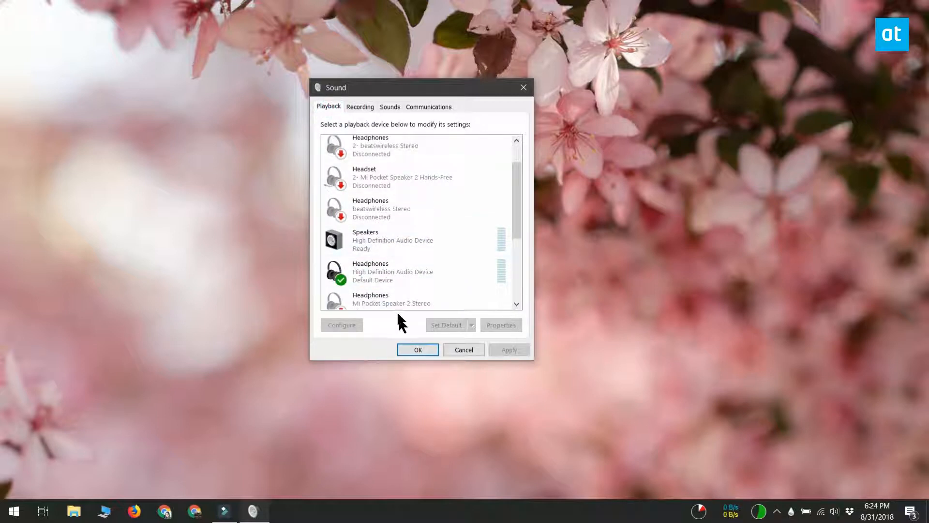
pyautogui.click(360, 107)
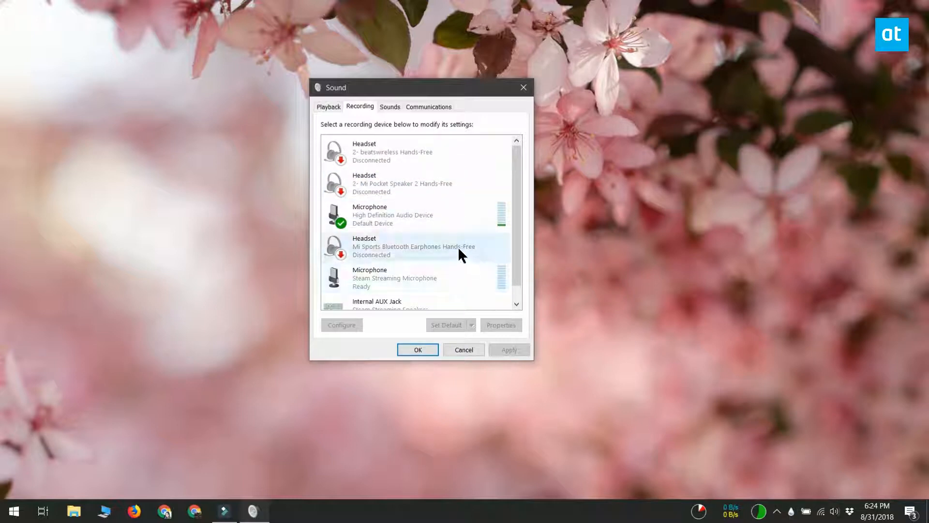
pyautogui.moveTo(464, 350)
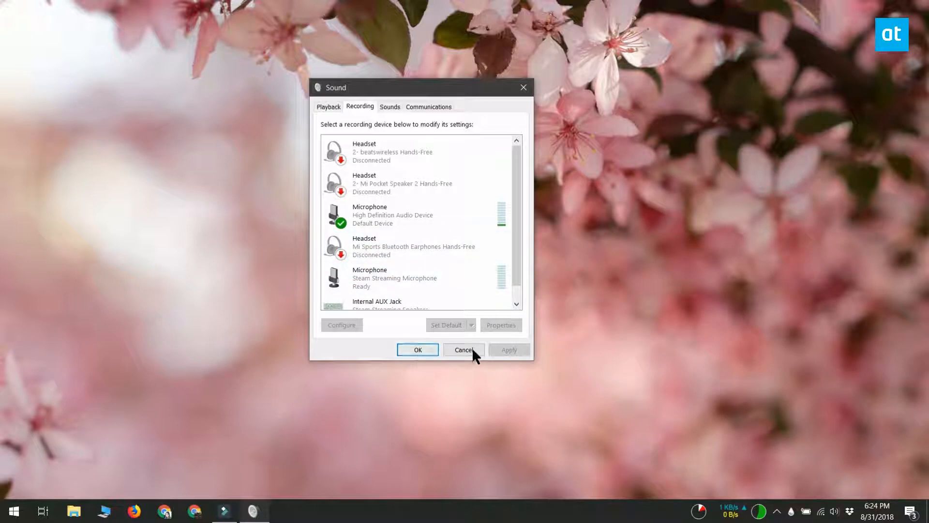
# Dismiss the Sound dialog and show the High Definition Audio Device's Microsoft driver 10.0.17134.228 details
pyautogui.click(463, 349)
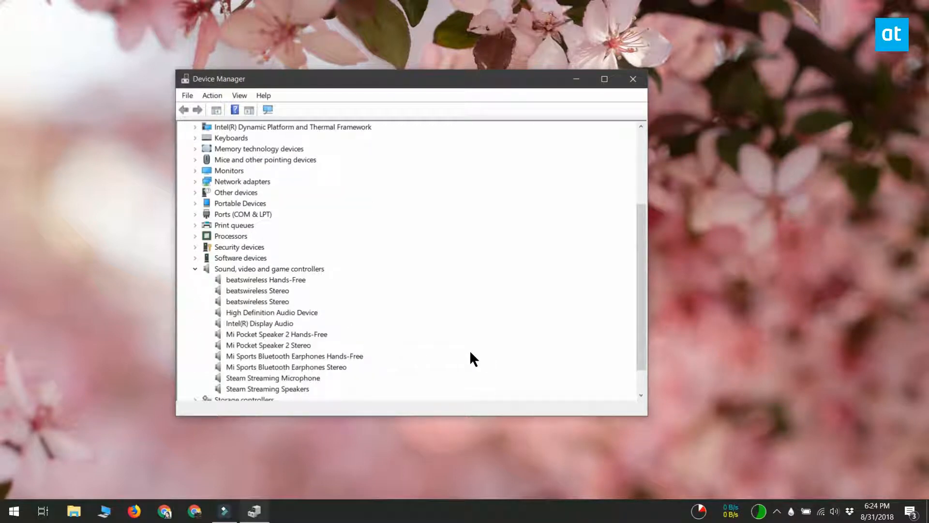
pyautogui.click(270, 313)
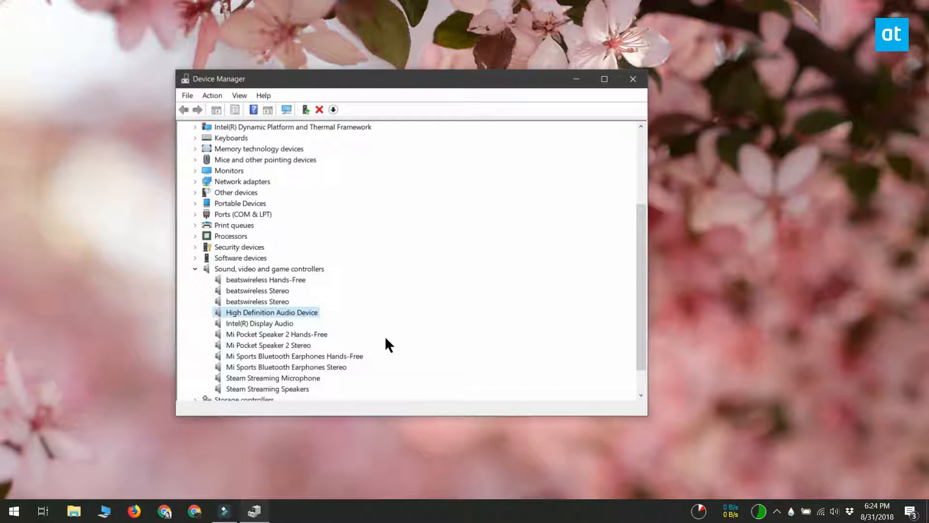
pyautogui.moveTo(285, 326)
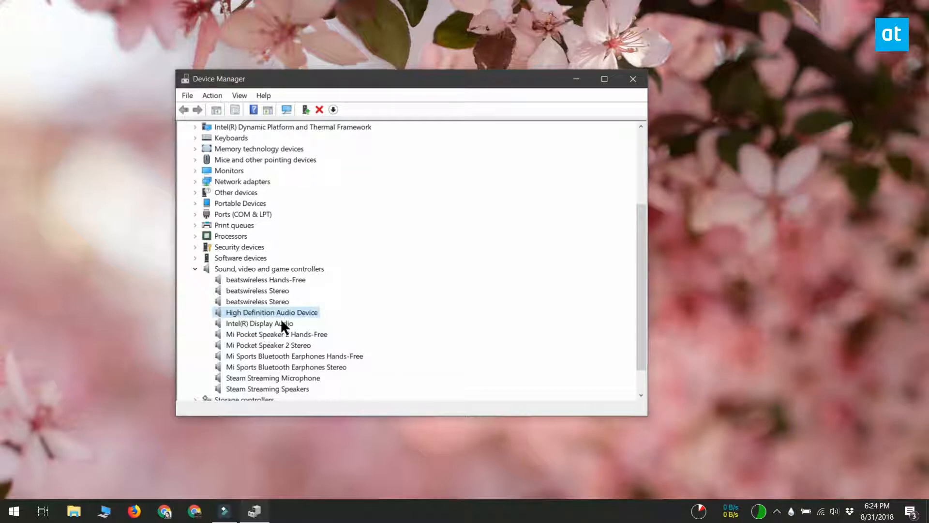
pyautogui.moveTo(318, 318)
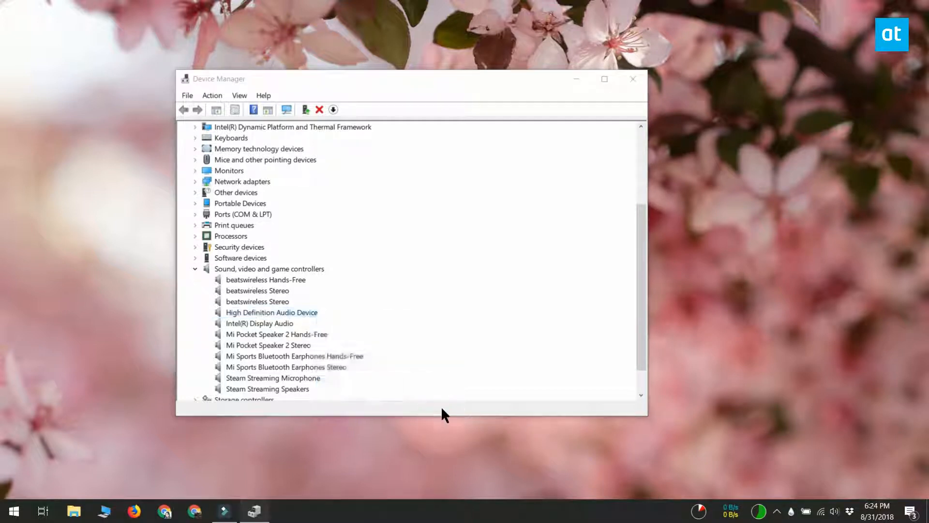
pyautogui.doubleClick(271, 312)
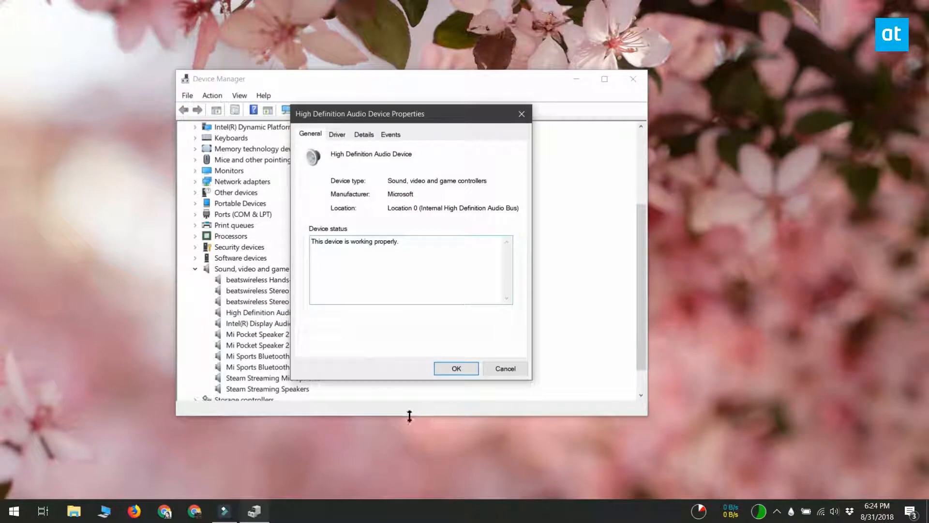
pyautogui.click(337, 134)
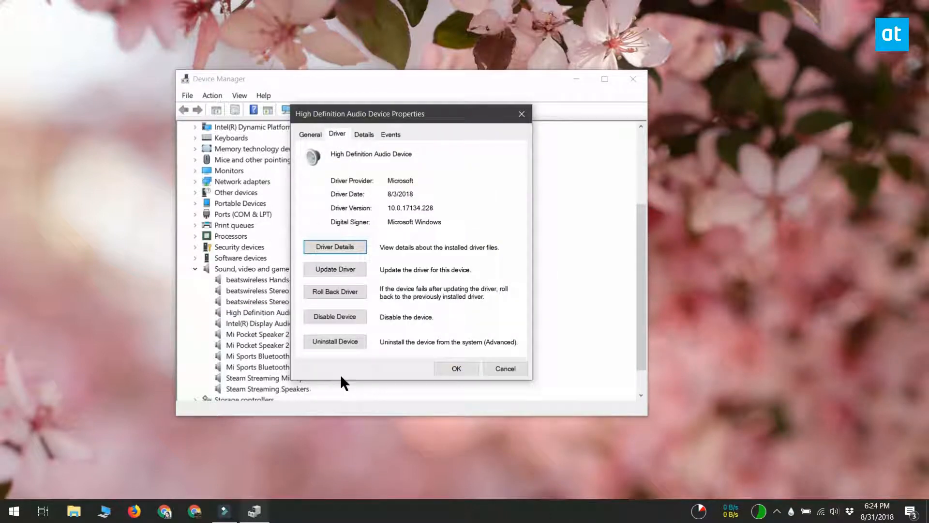
# Update the driver manually from the list, installing Realtek Audio version 6.0.1.8142
pyautogui.click(334, 269)
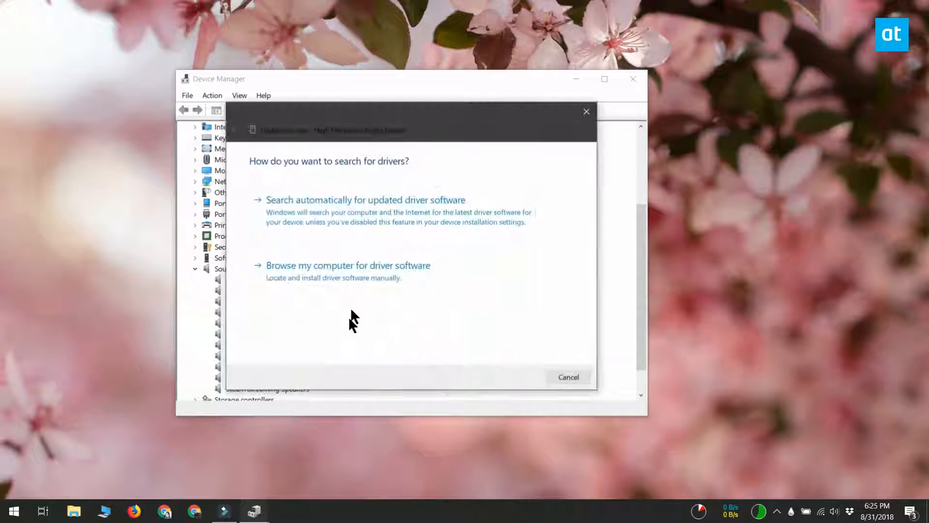
pyautogui.moveTo(391, 283)
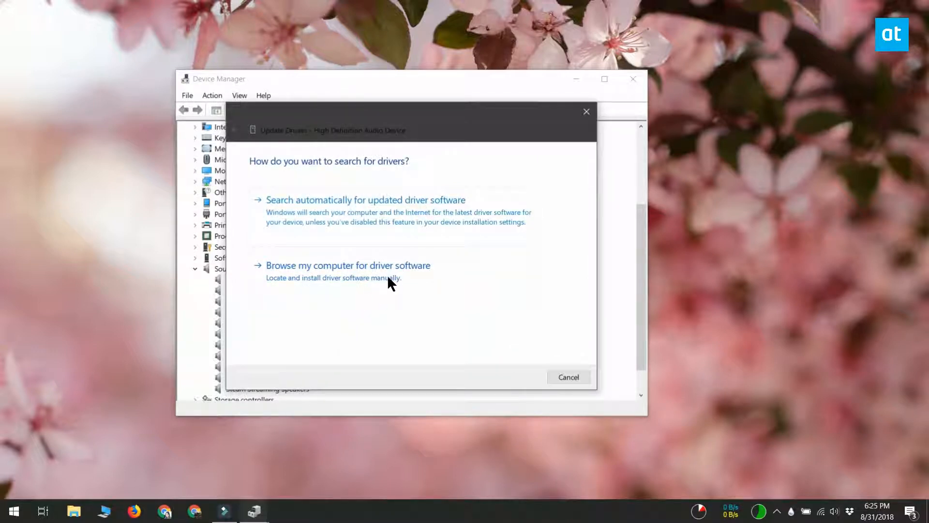
pyautogui.click(347, 265)
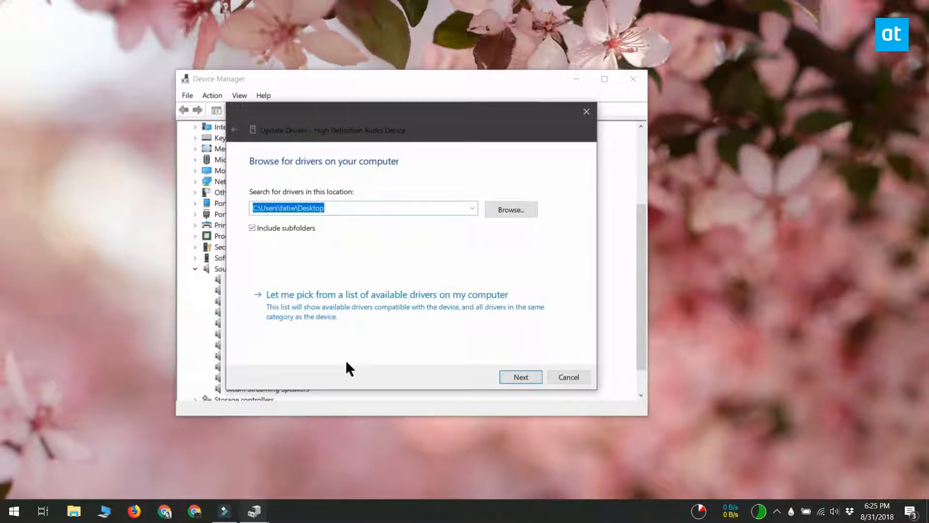
pyautogui.moveTo(332, 318)
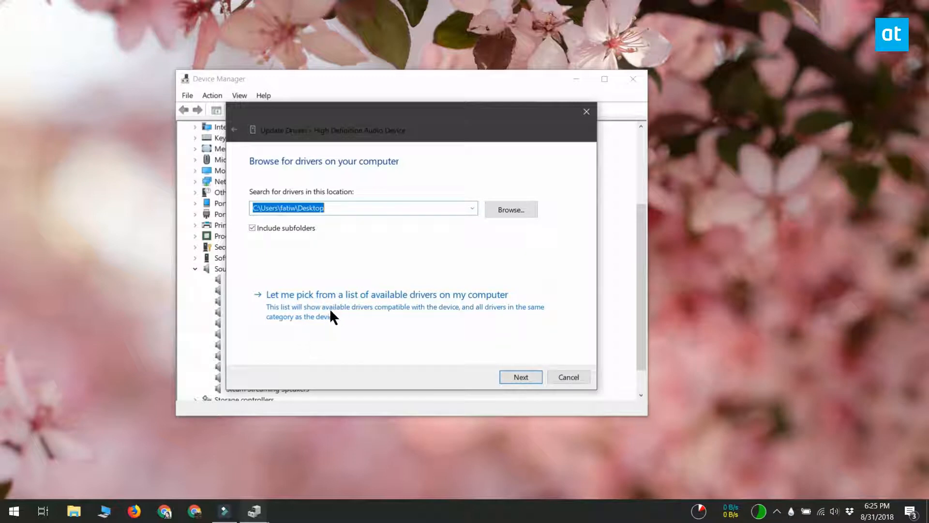
pyautogui.click(386, 294)
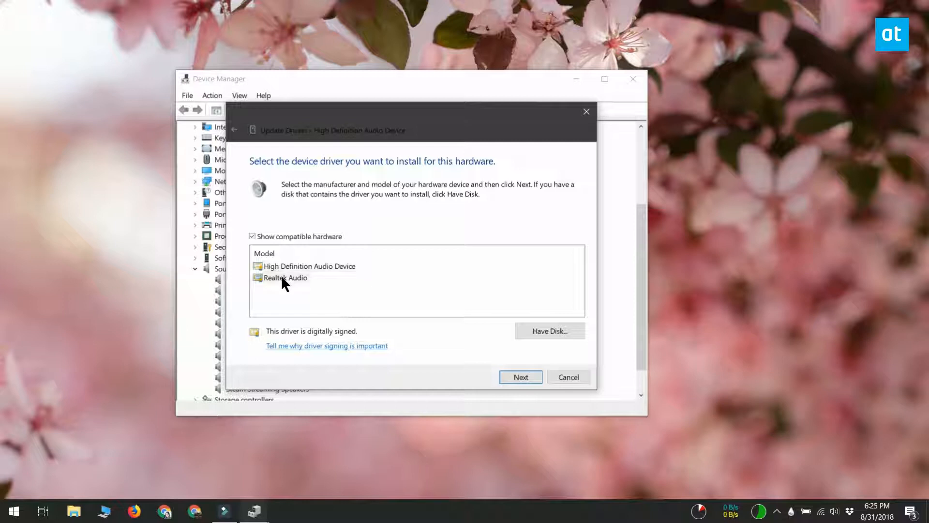
pyautogui.click(284, 278)
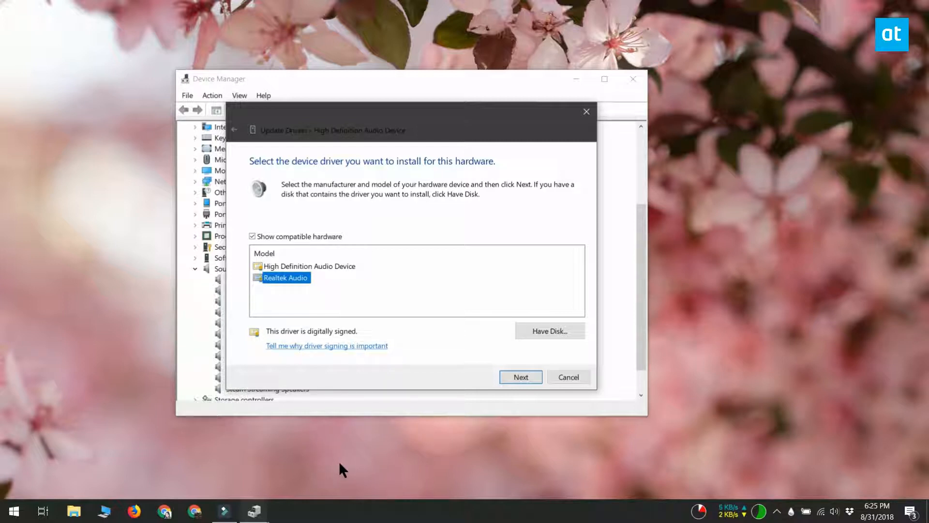
pyautogui.click(521, 377)
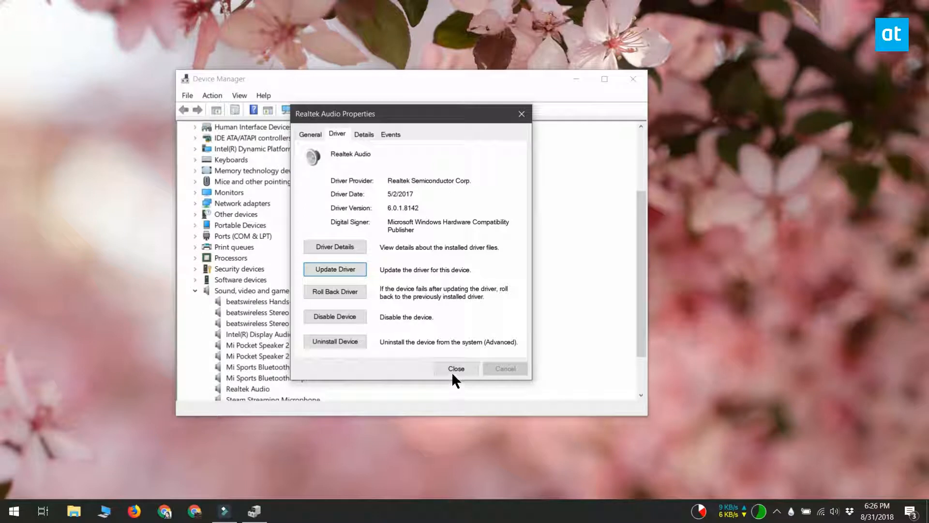
# Close the Realtek Audio properties and accept the restart so the driver change applies
pyautogui.click(455, 368)
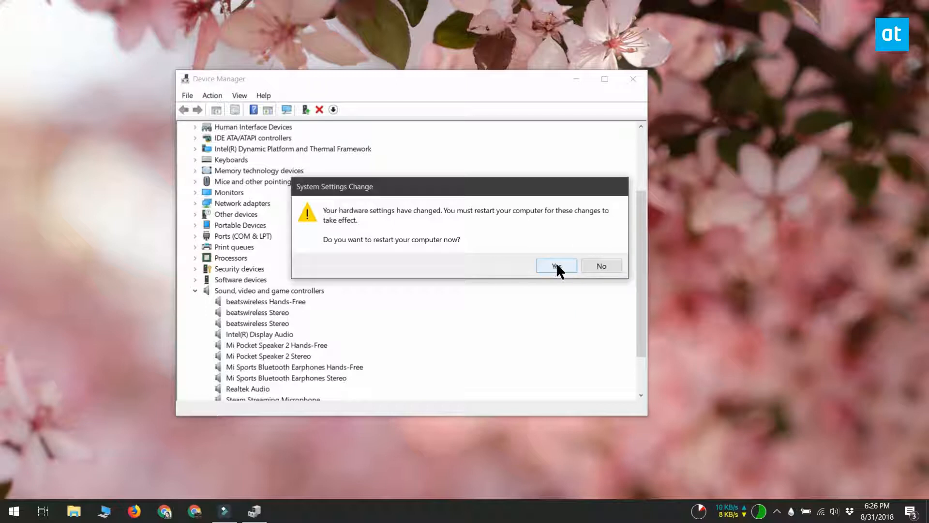
pyautogui.click(554, 266)
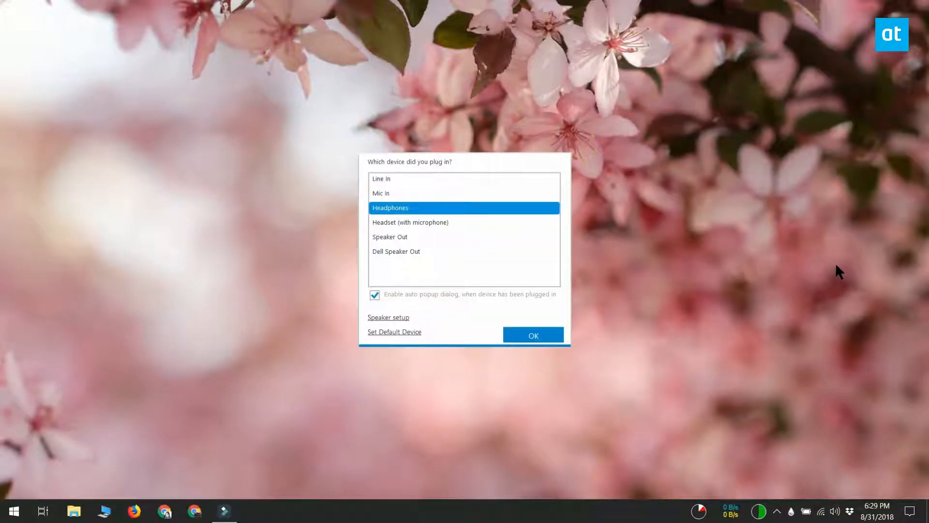
pyautogui.moveTo(437, 230)
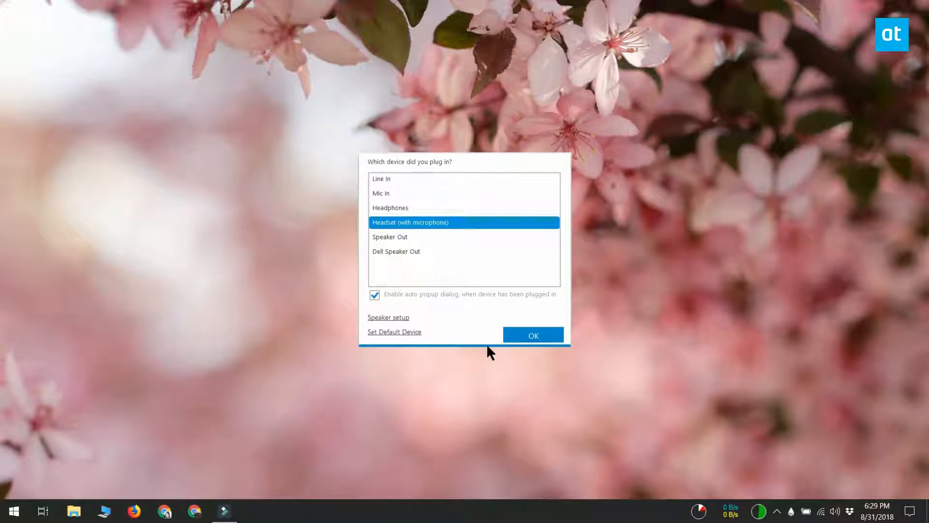
pyautogui.moveTo(532, 335)
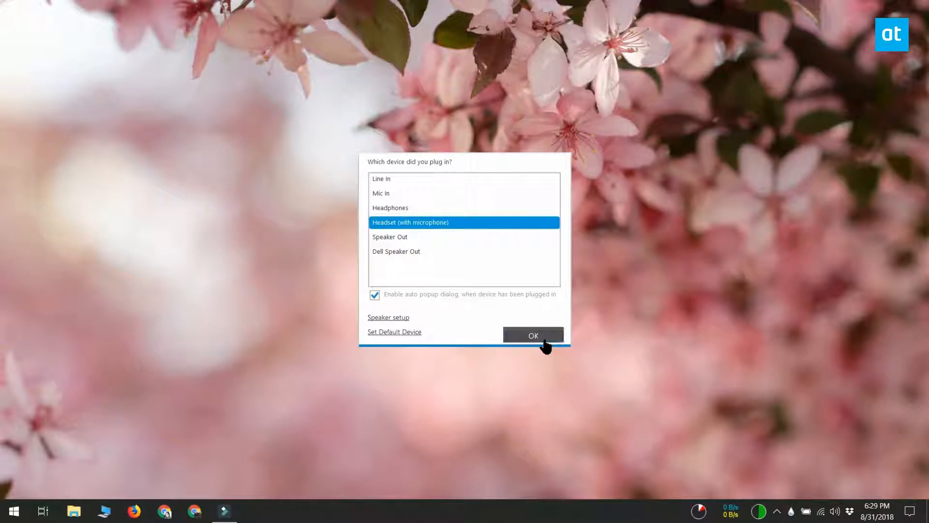
# Confirm Headset (with microphone) as the plugged-in device in the Realtek prompt
pyautogui.click(533, 335)
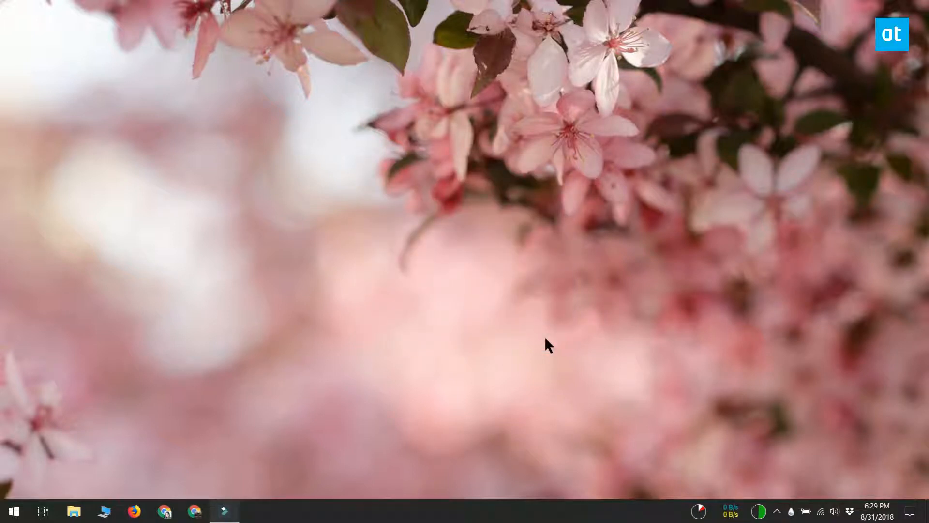
# Show the taskbar speaker icon's sound options menu
pyautogui.rightClick(834, 511)
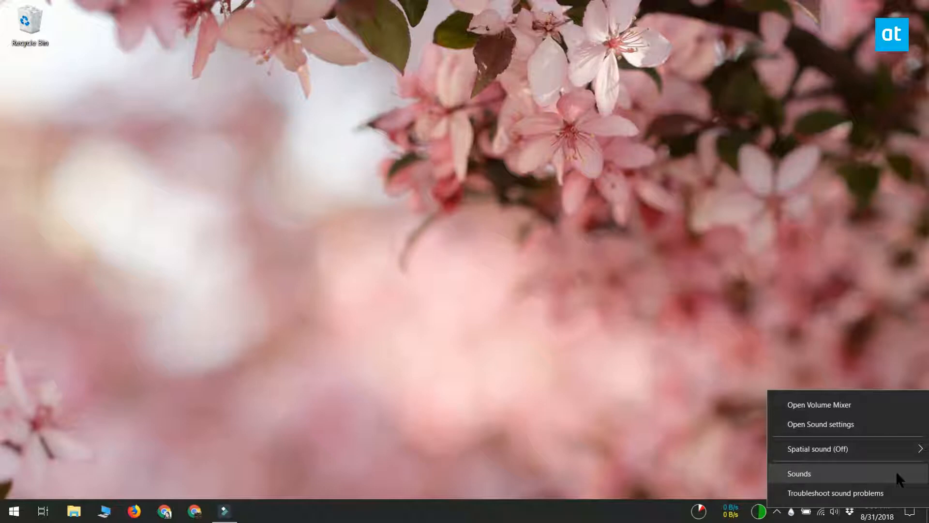
# Show the Playback list with Realtek Speakers / Headphones as the default device
pyautogui.click(800, 473)
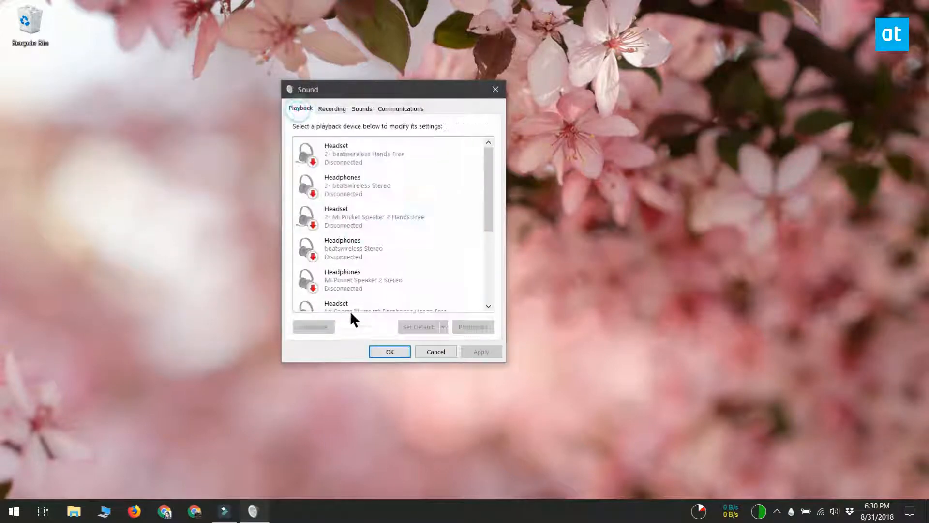
pyautogui.scroll(-3)
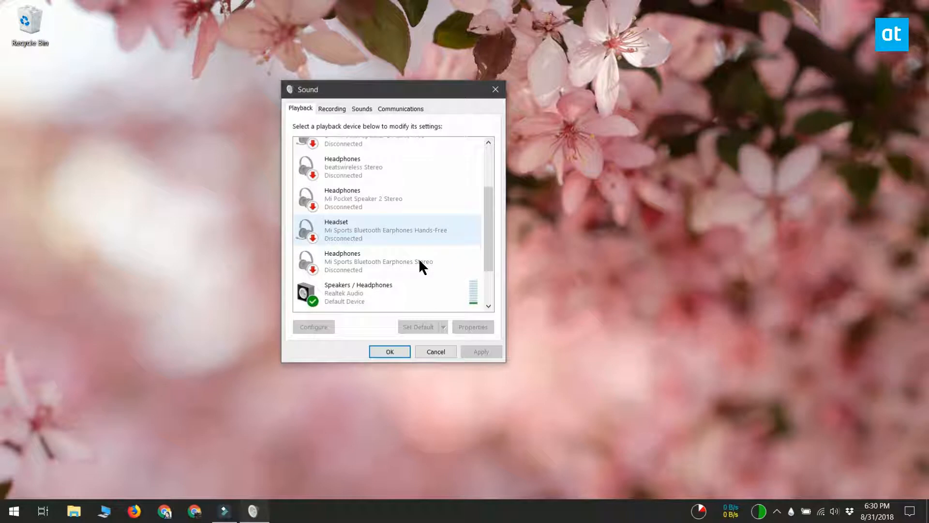
pyautogui.scroll(-3)
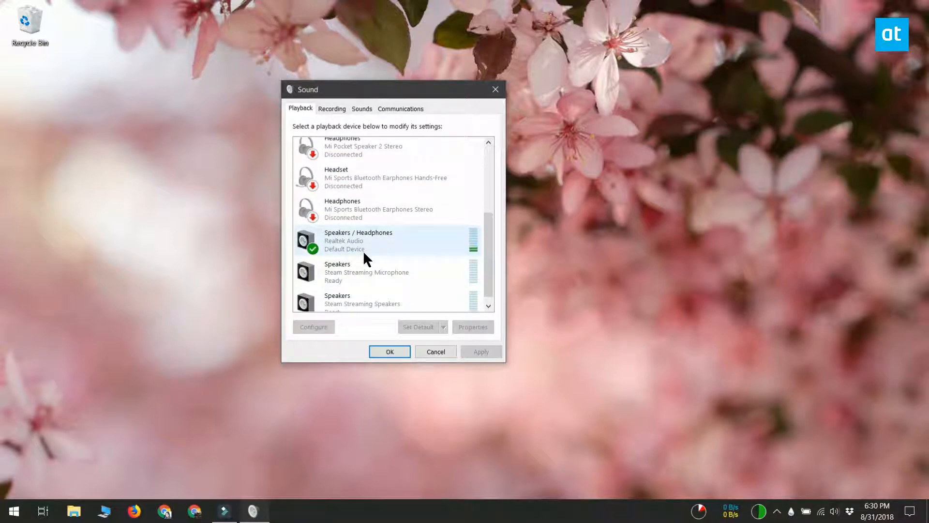
pyautogui.moveTo(391, 251)
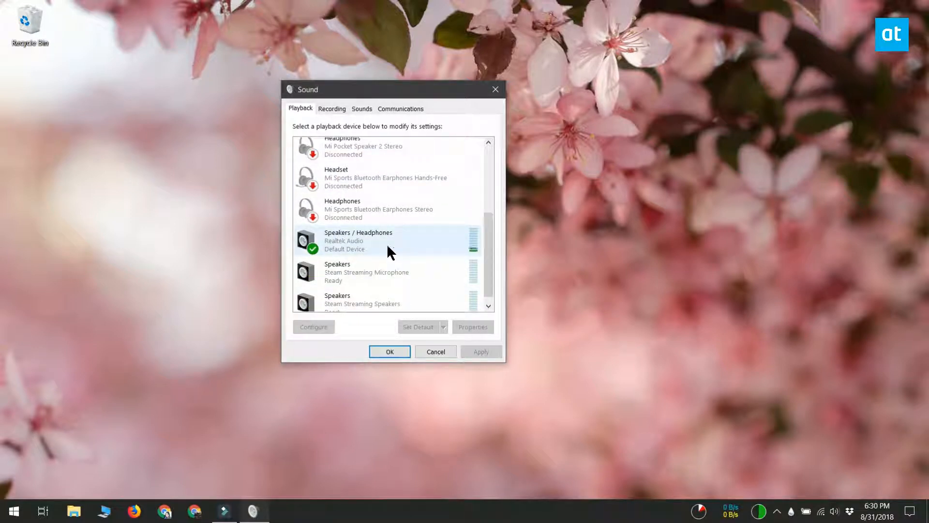
pyautogui.moveTo(347, 132)
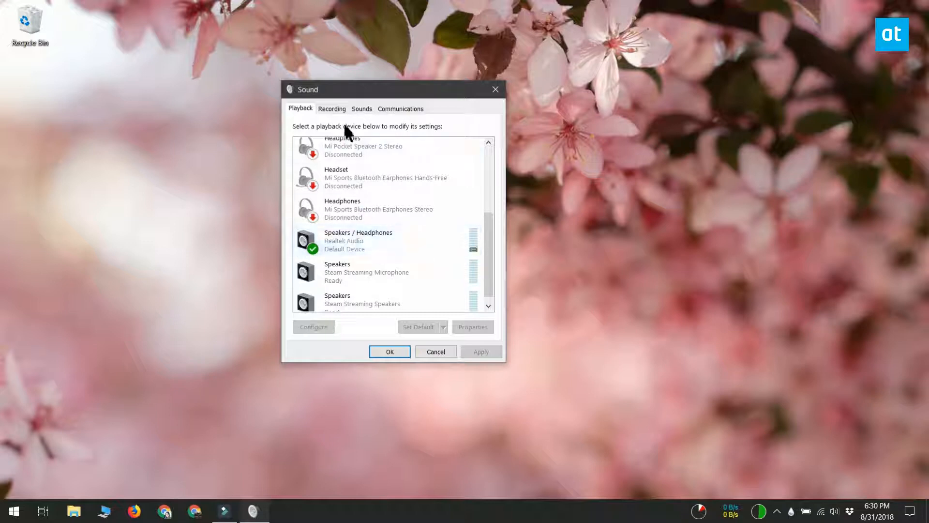
# Show the Recording list with the Realtek Audio Microphone as default recording device
pyautogui.click(332, 108)
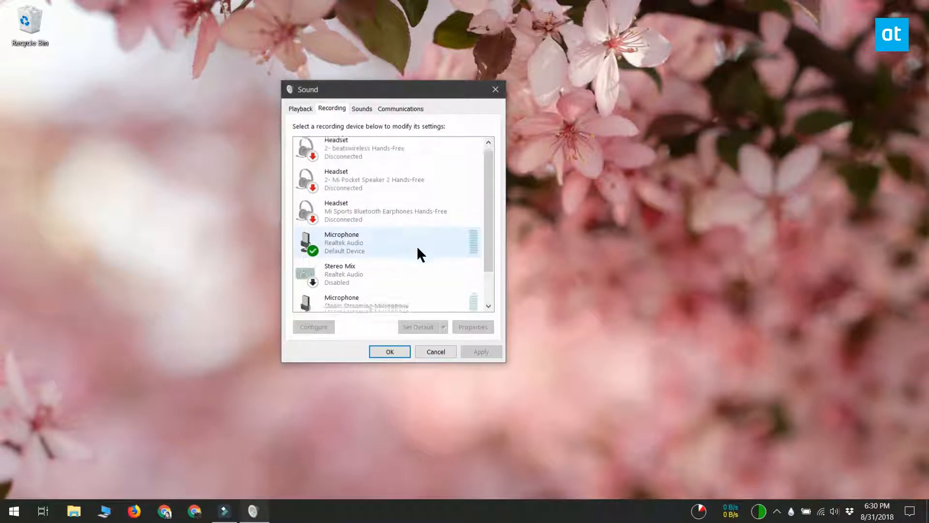
pyautogui.scroll(-3)
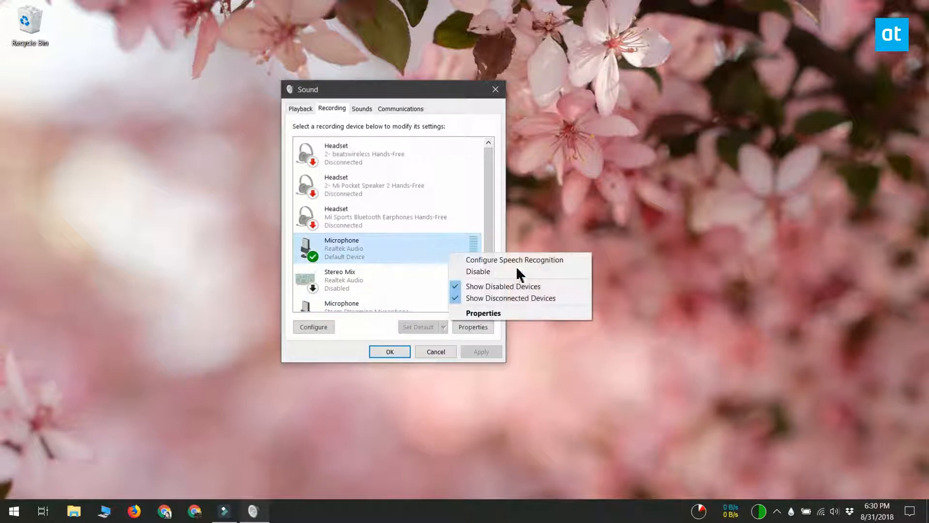
pyautogui.moveTo(302, 301)
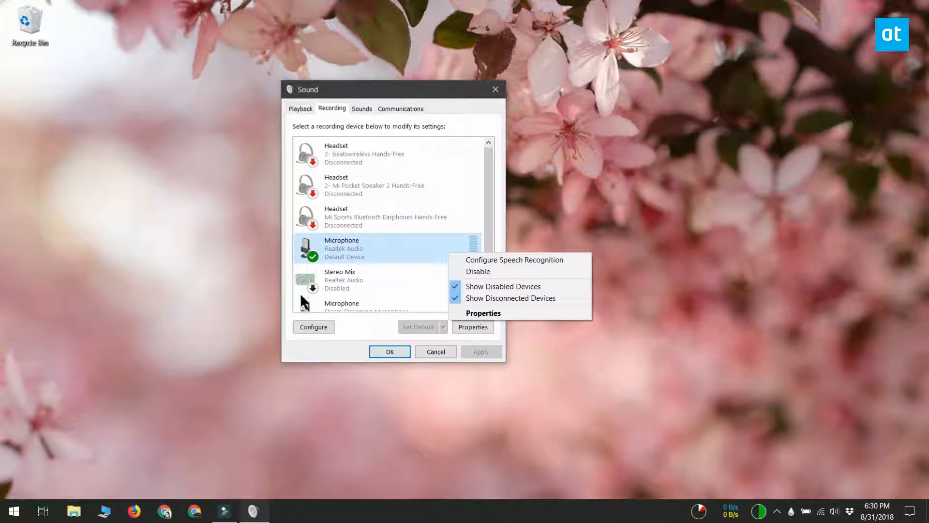
pyautogui.moveTo(380, 257)
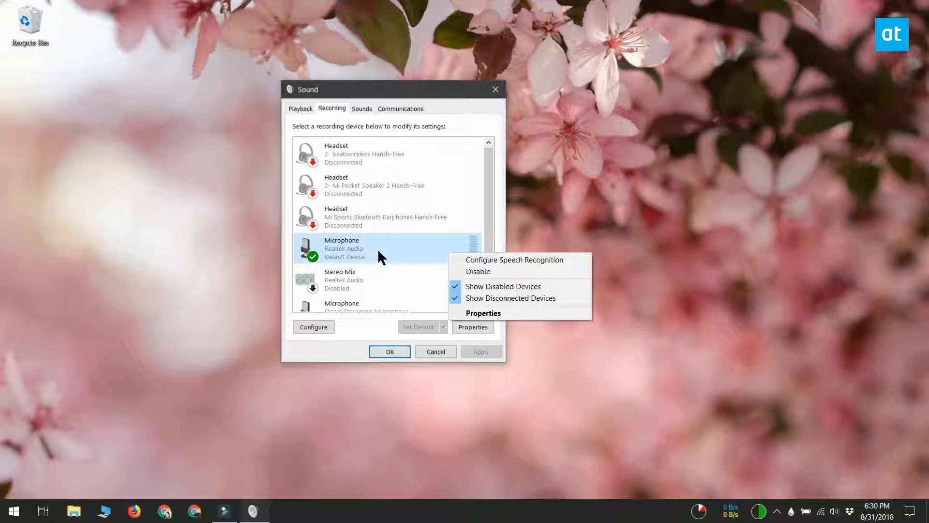
pyautogui.moveTo(397, 259)
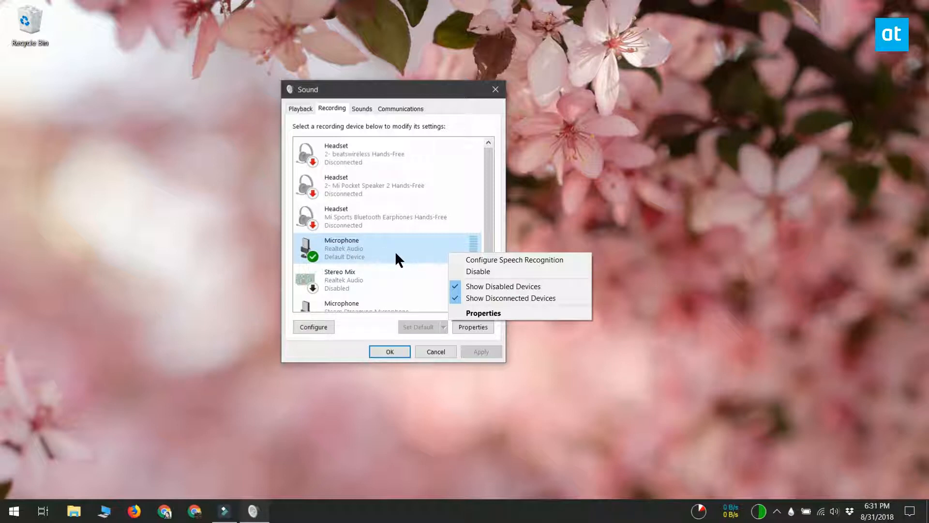